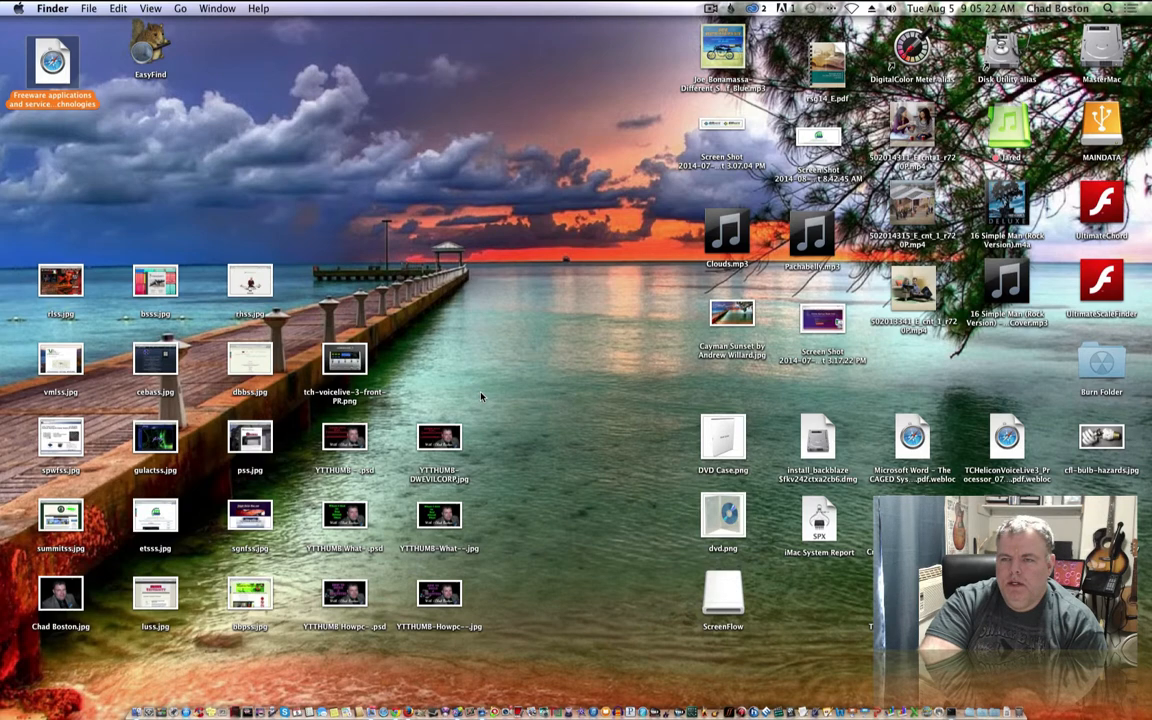
- Open the MasterMac drive in Finder and search it for 'rwsw', finding nothing
click(1109, 8)
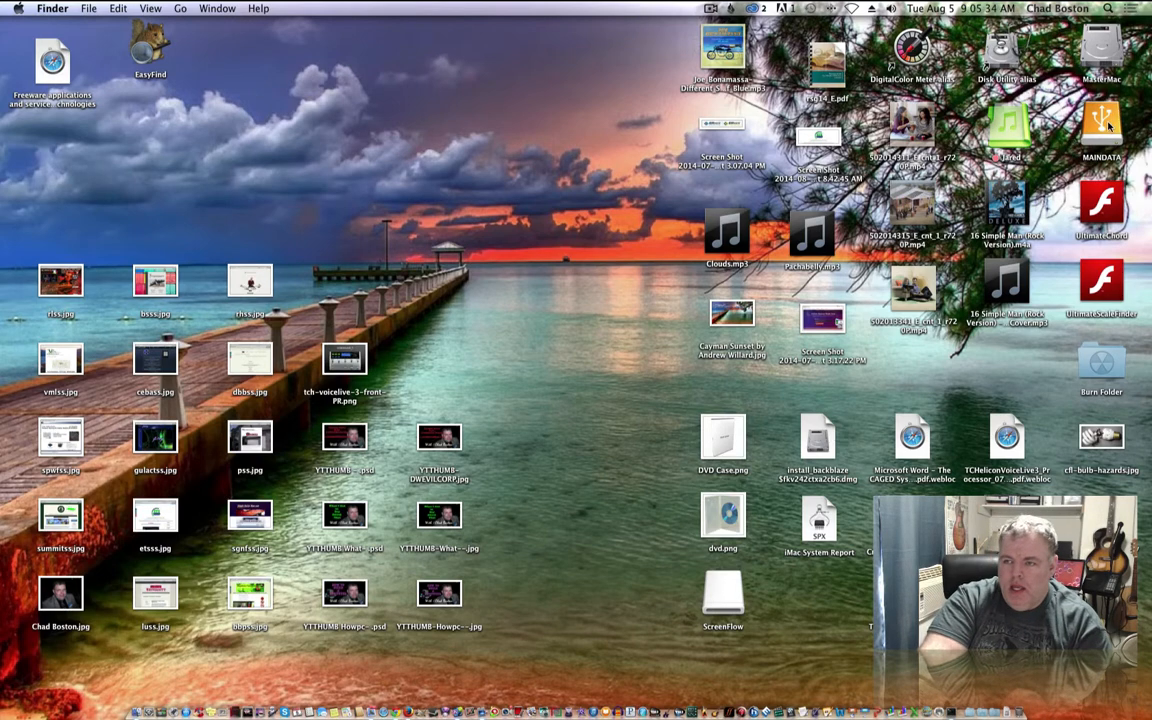
click(1101, 125)
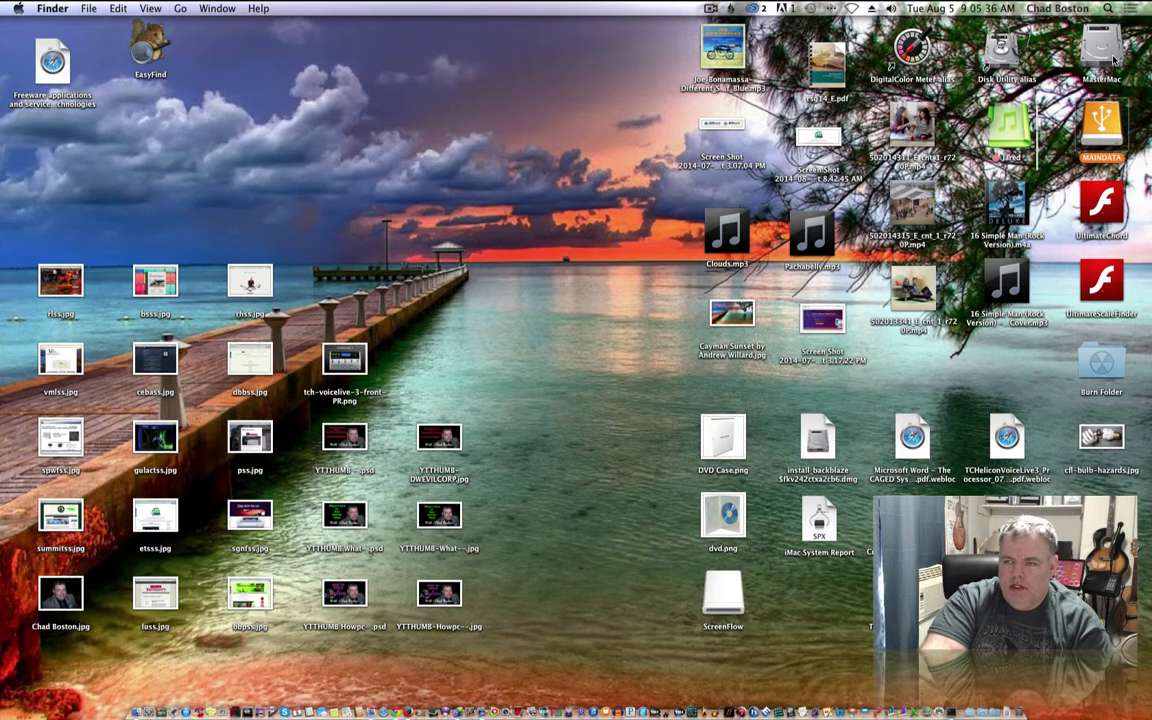
double_click(1101, 125)
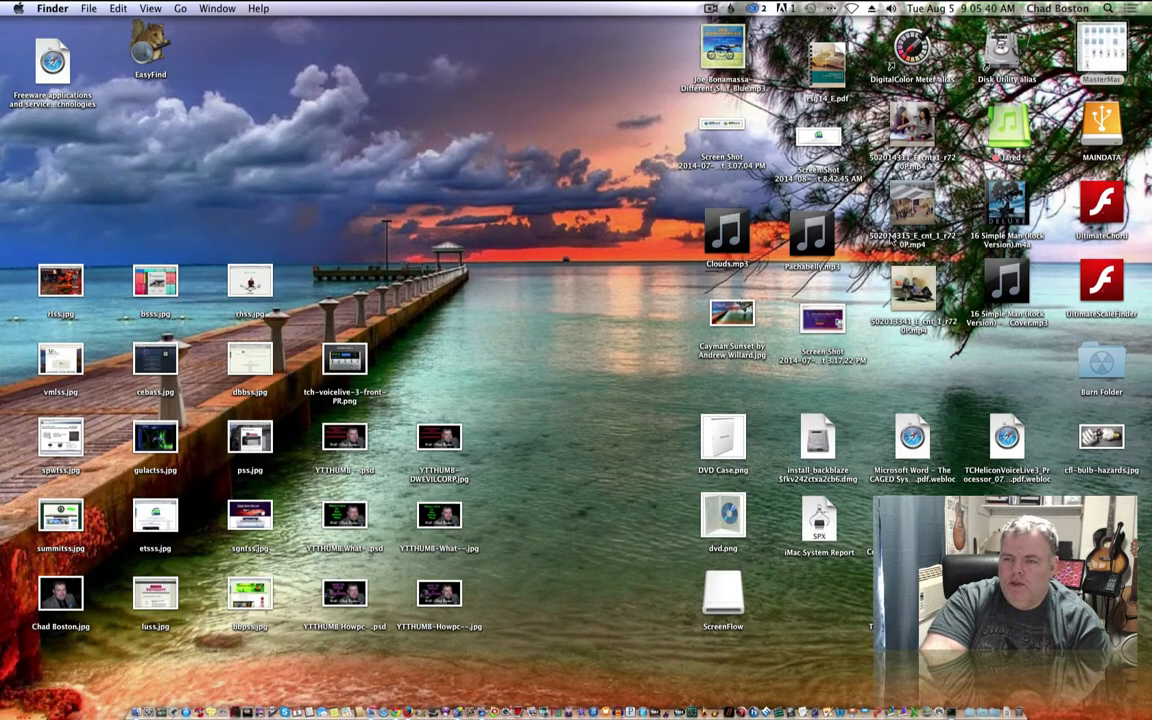
double_click(1101, 50)
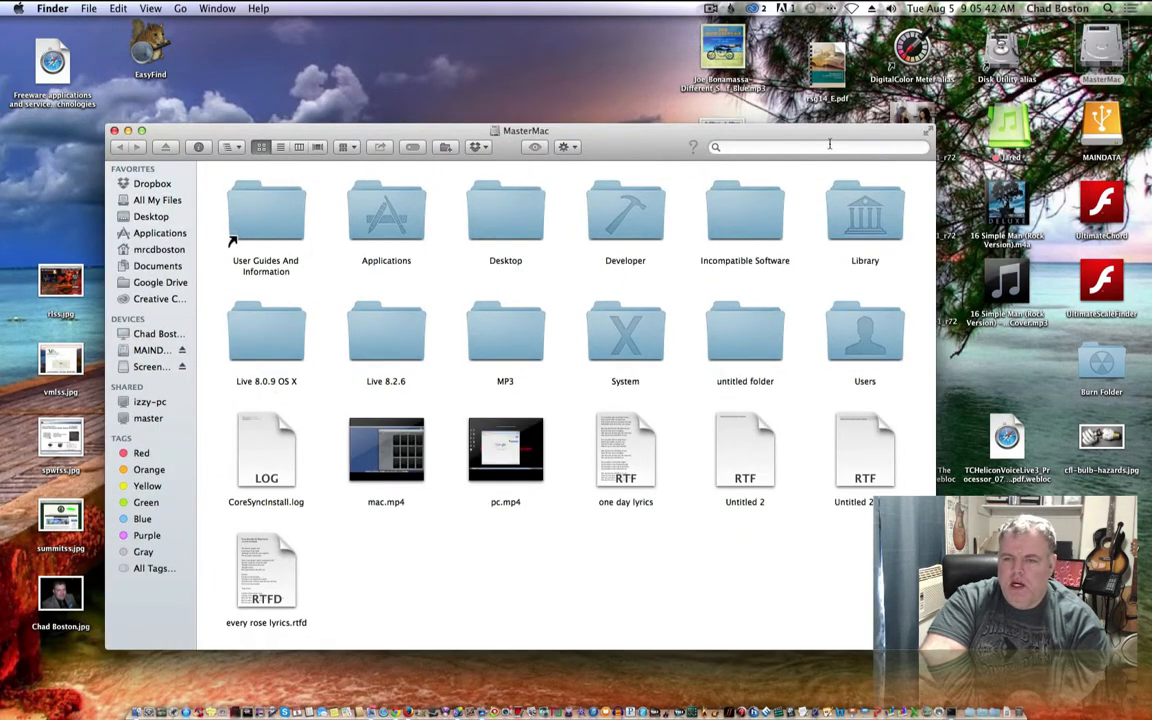
click(810, 147)
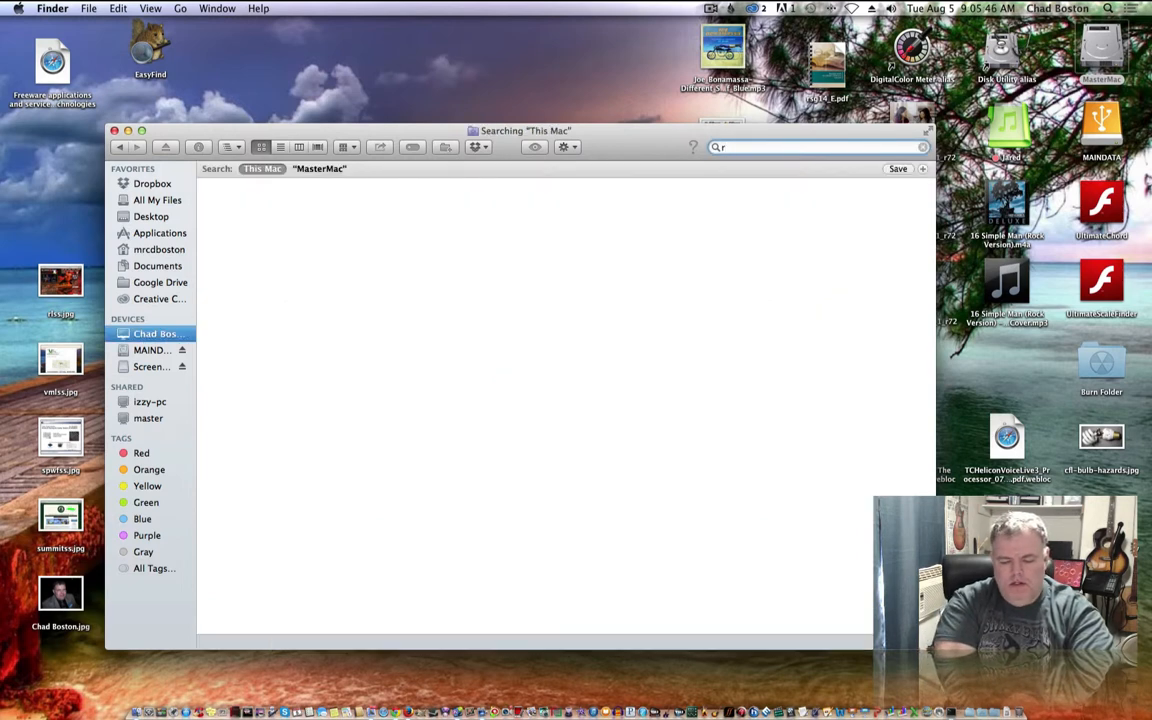
text(rwsw)
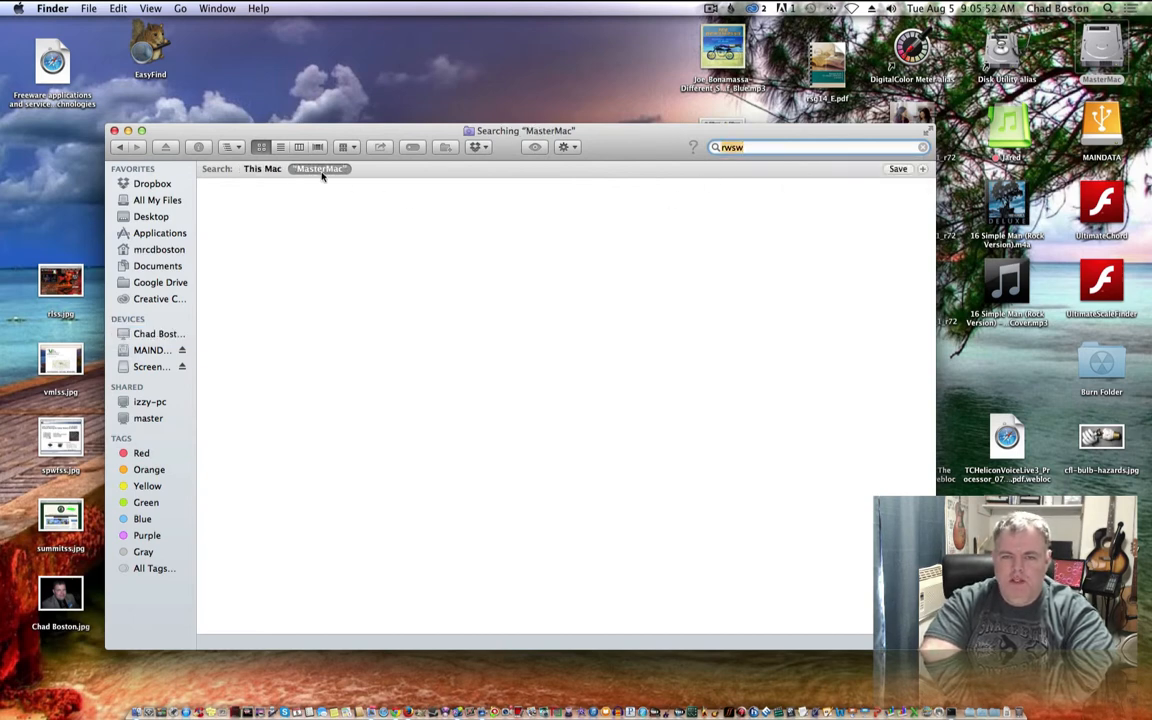
mouse_move(343, 223)
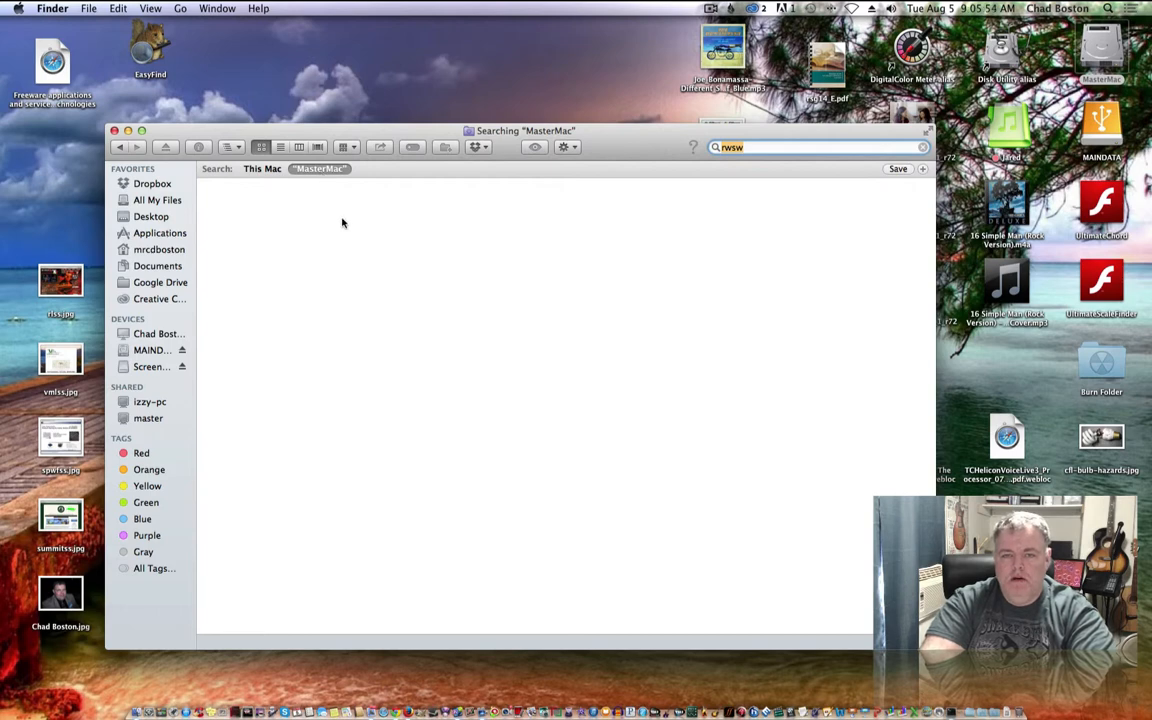
mouse_move(494, 262)
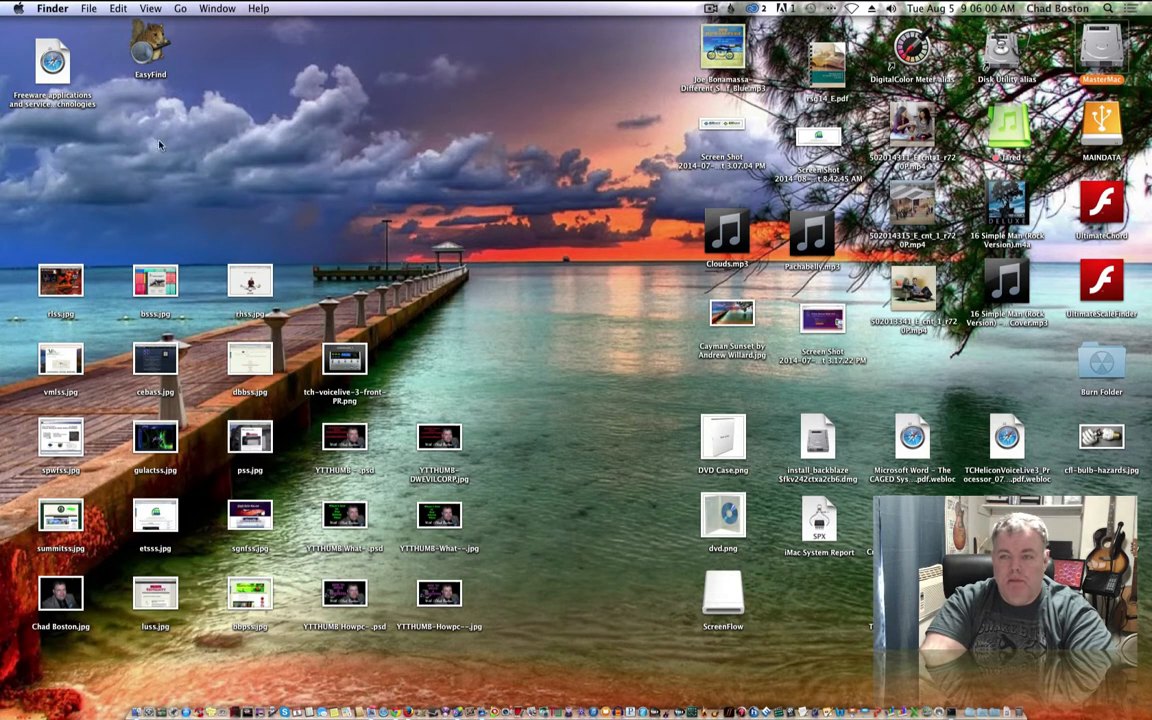
mouse_move(545, 294)
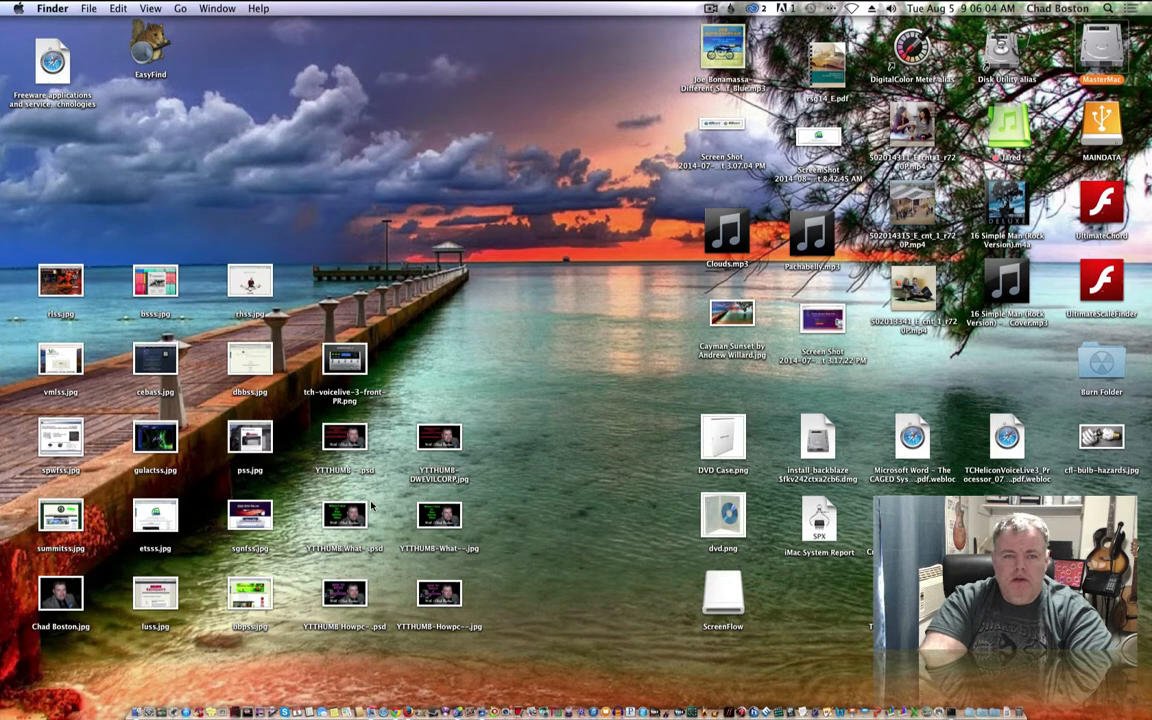
mouse_move(389, 494)
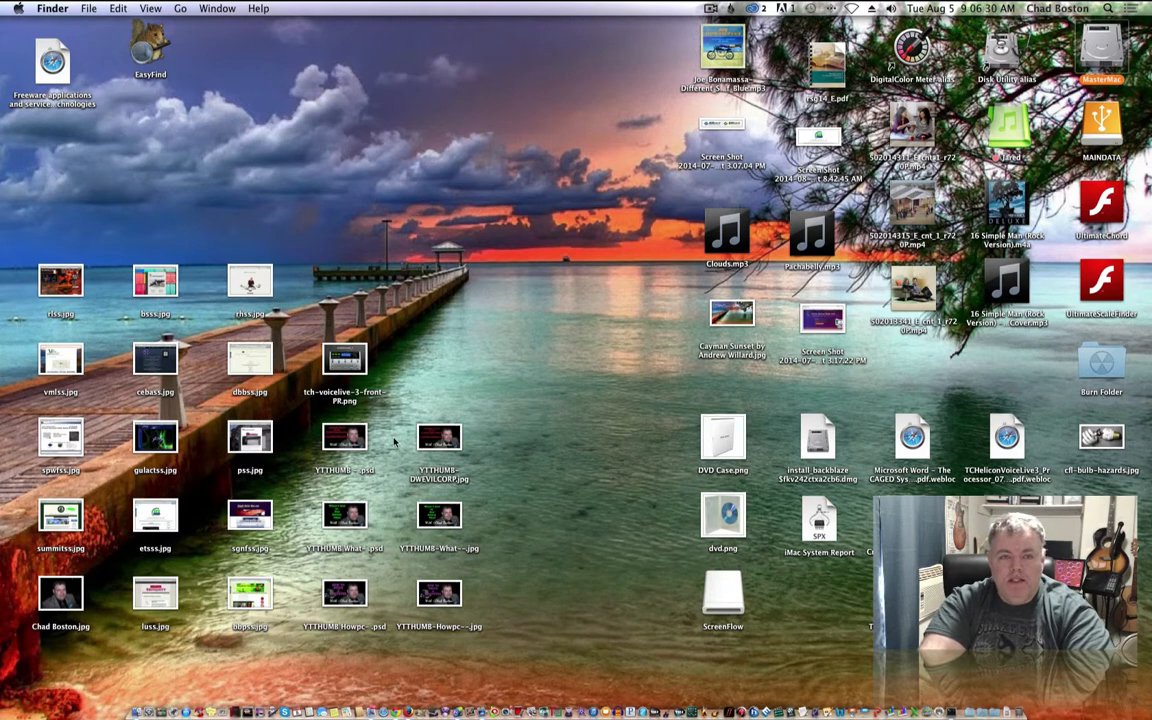
mouse_move(216, 173)
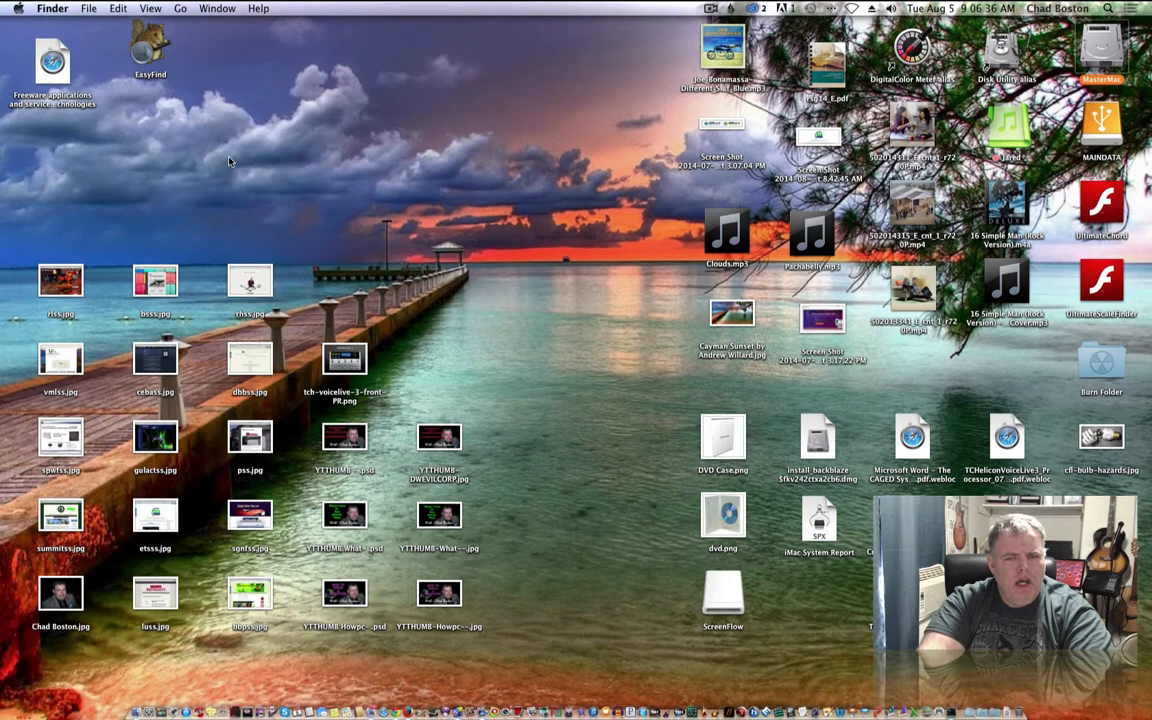
mouse_move(194, 113)
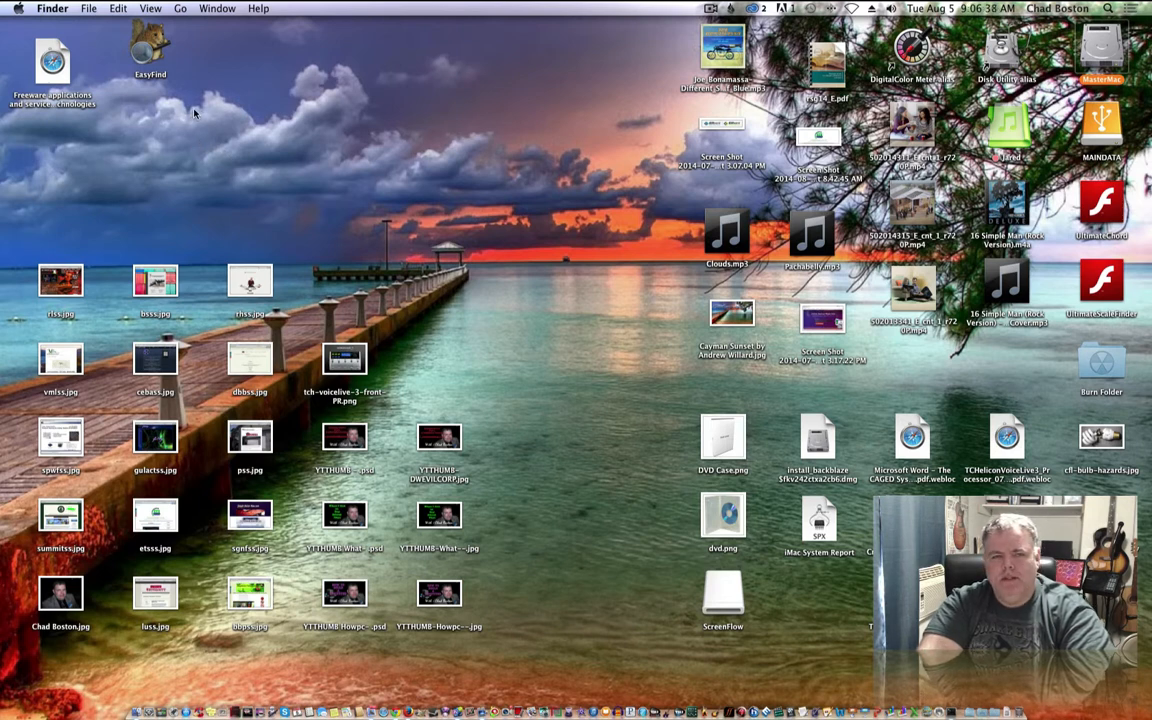
mouse_move(213, 87)
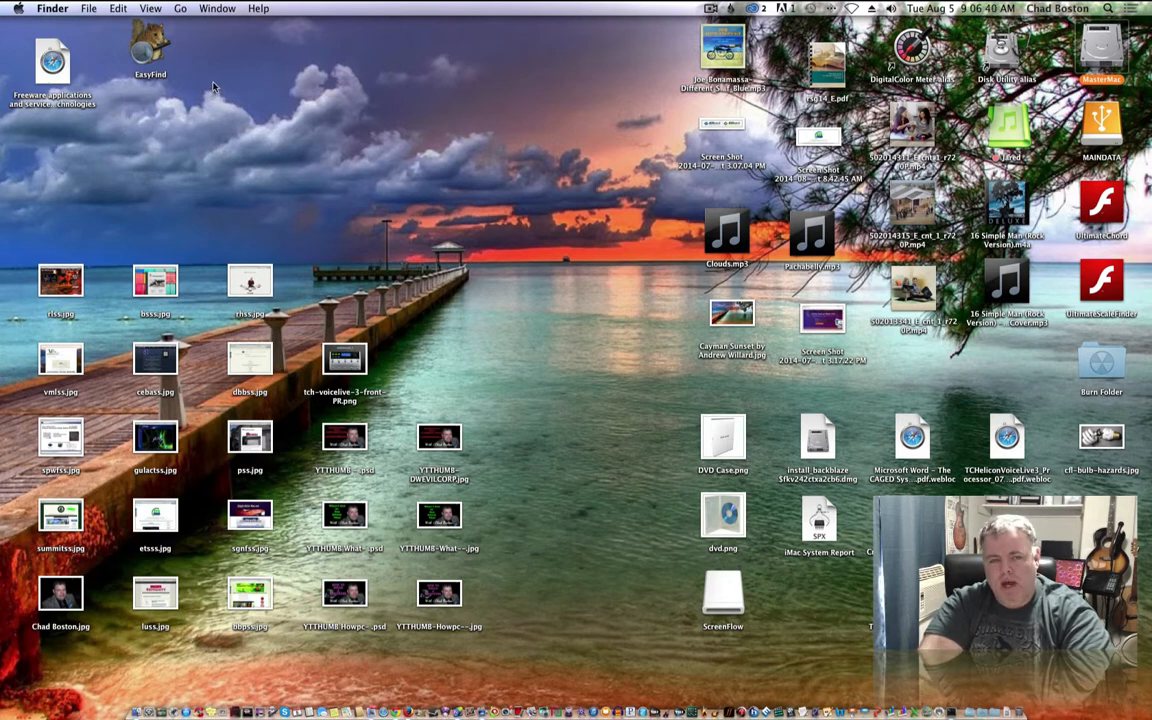
mouse_move(160, 67)
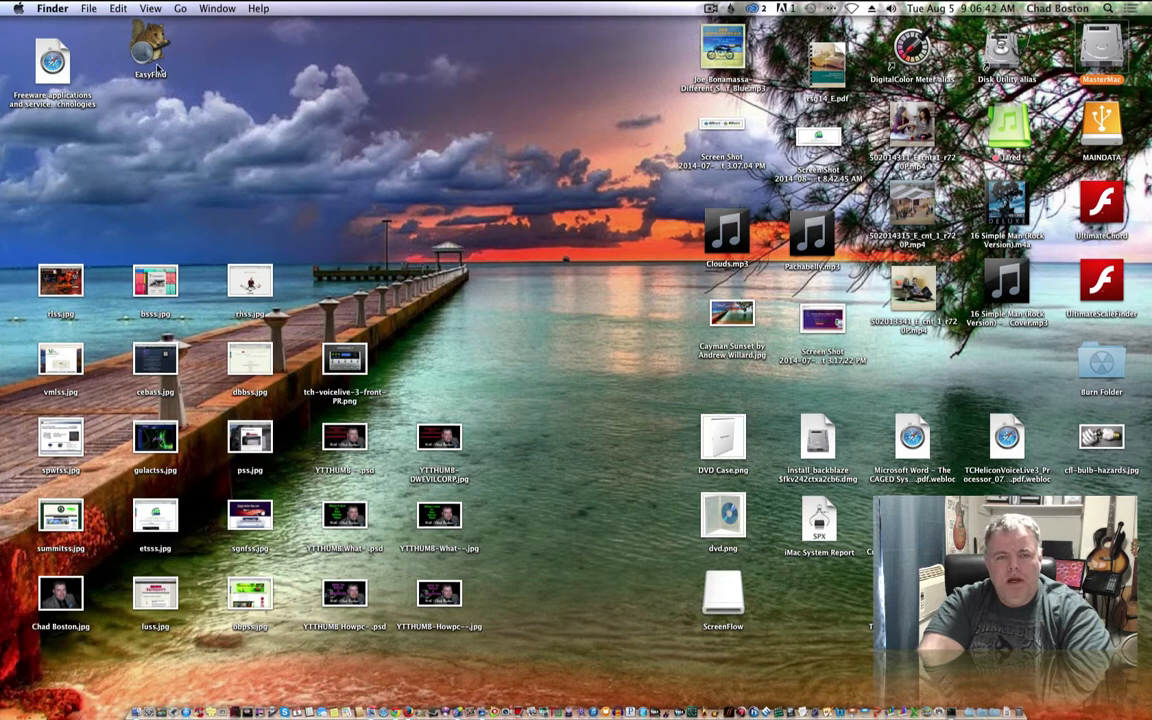
click(52, 62)
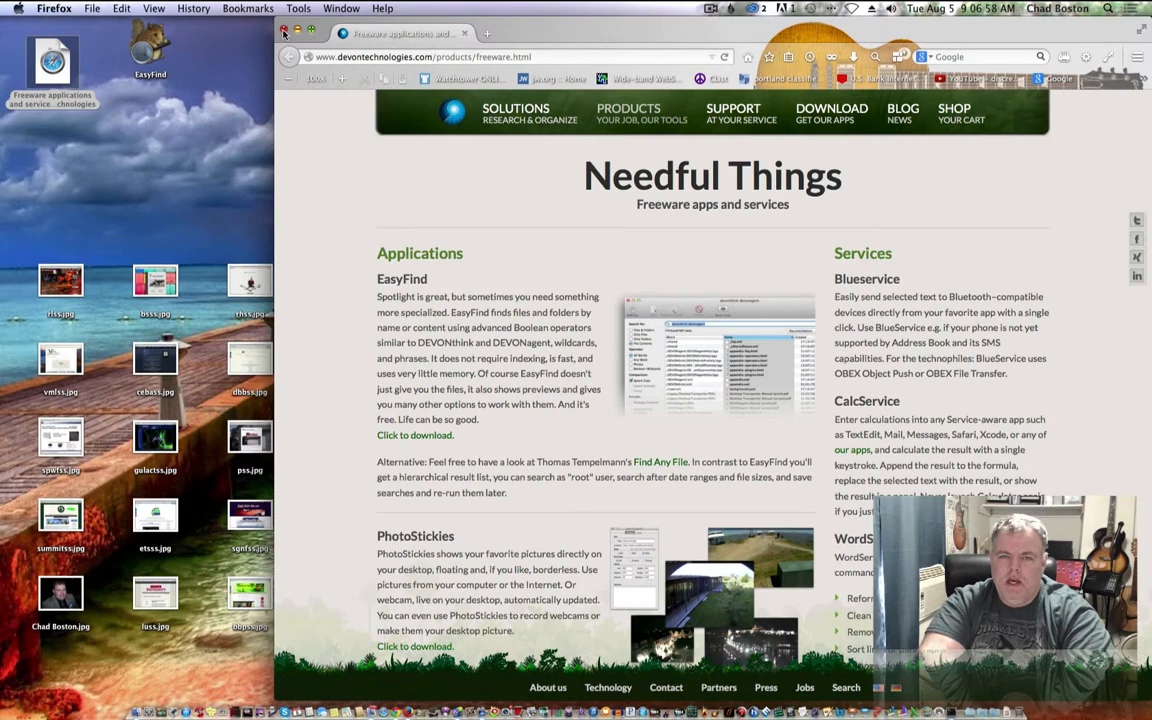
click(283, 33)
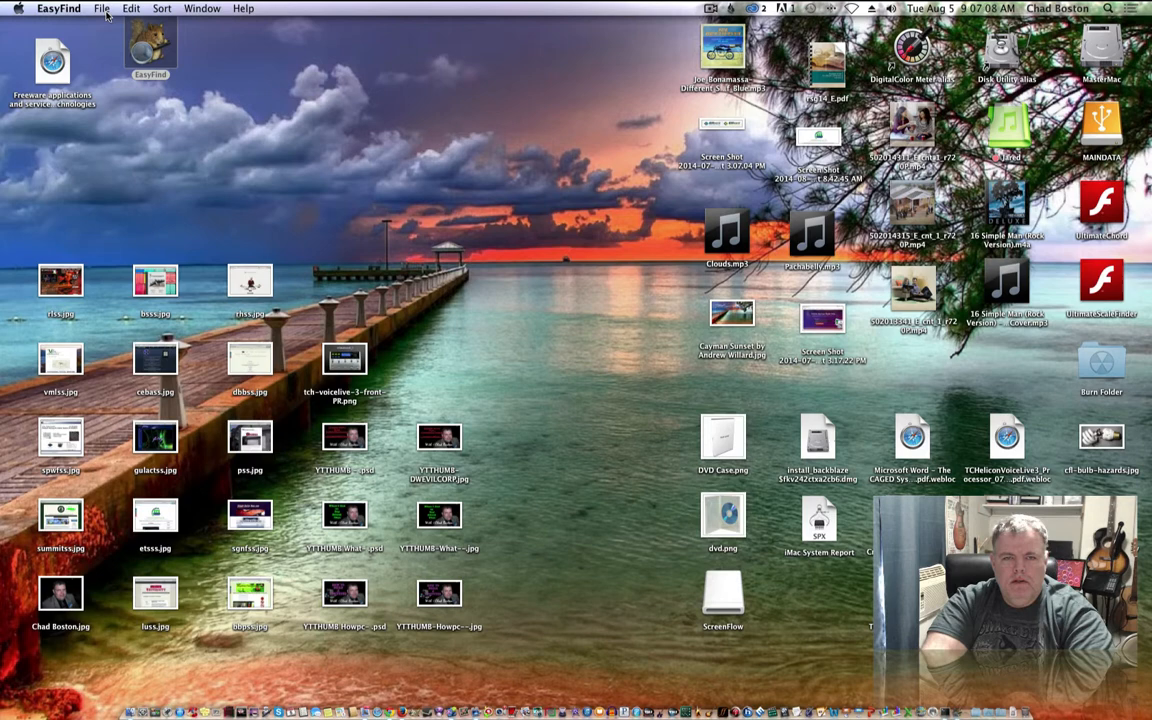
mouse_move(164, 180)
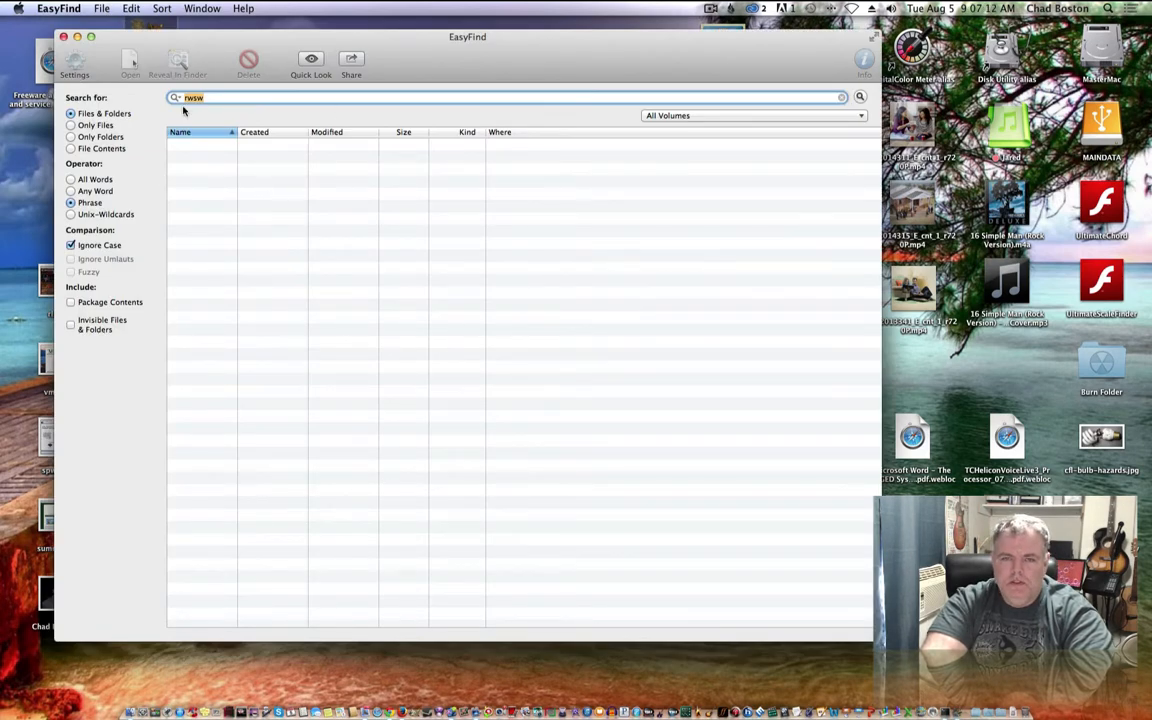
mouse_move(332, 120)
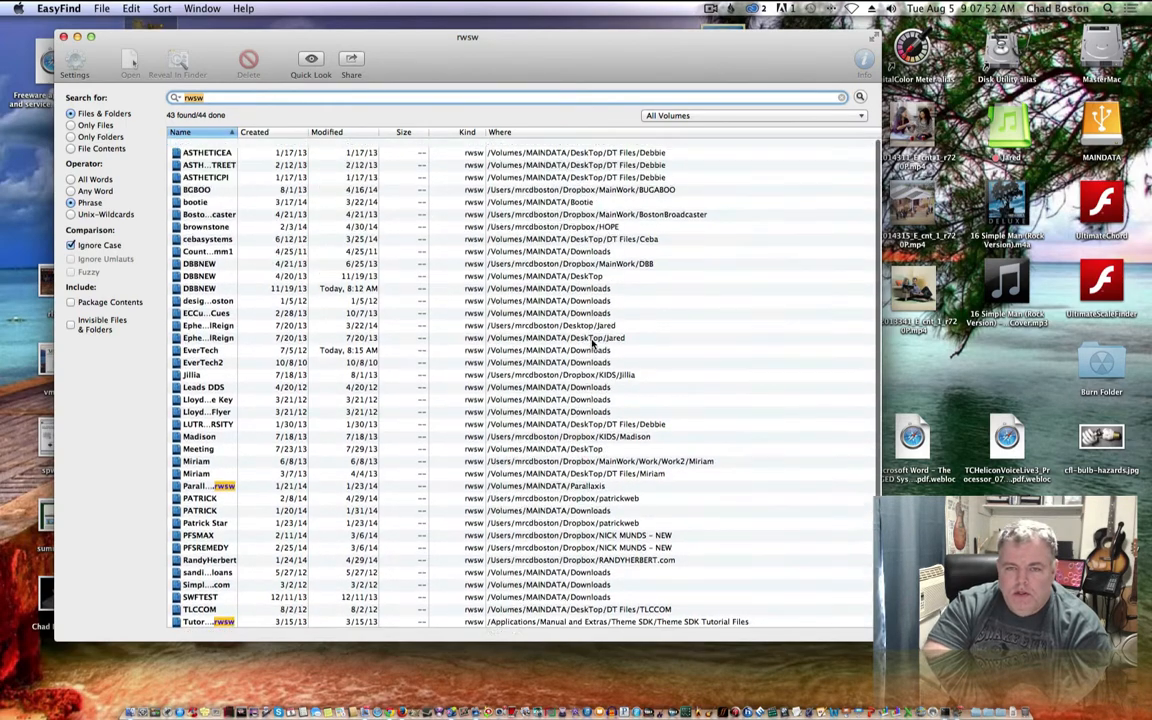
- Scroll through the 43 'rwsw' matches, then close the EasyFind results window
scroll(down, 3)
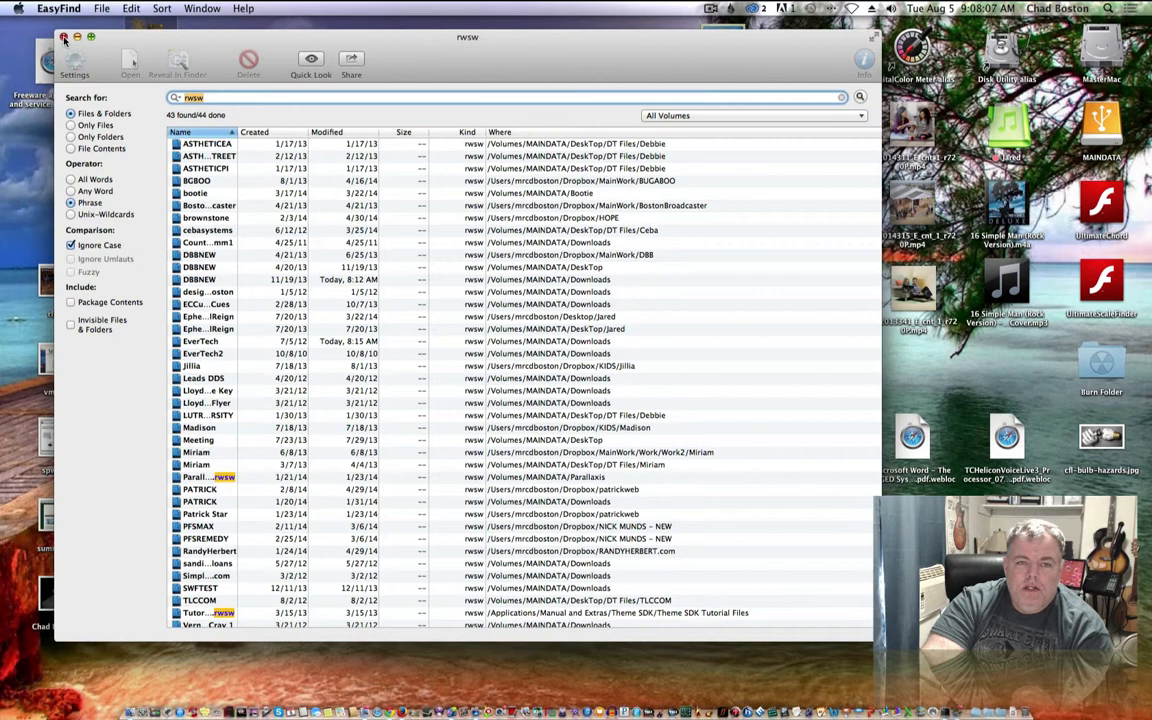
click(64, 37)
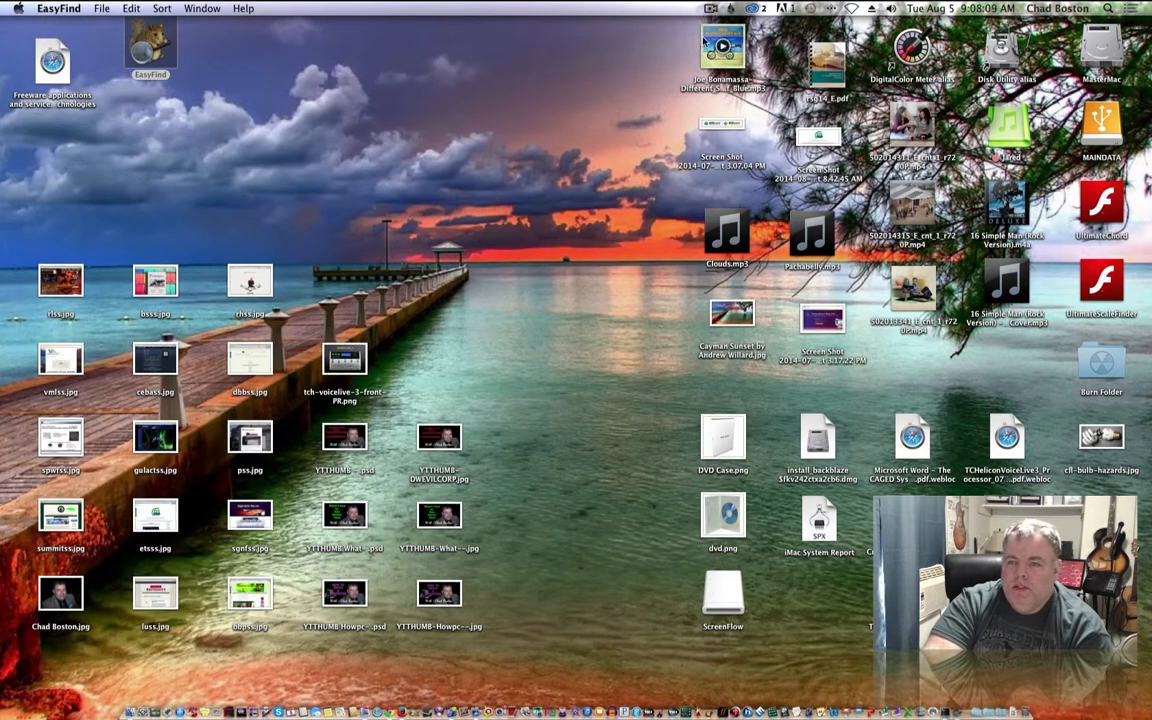